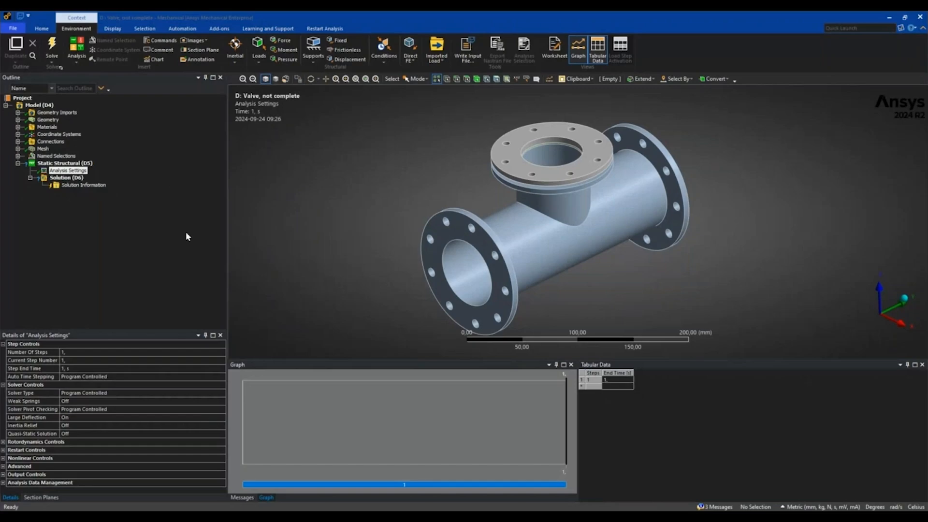
{"action": "mouse_move", "coordinate": [148, 219]}
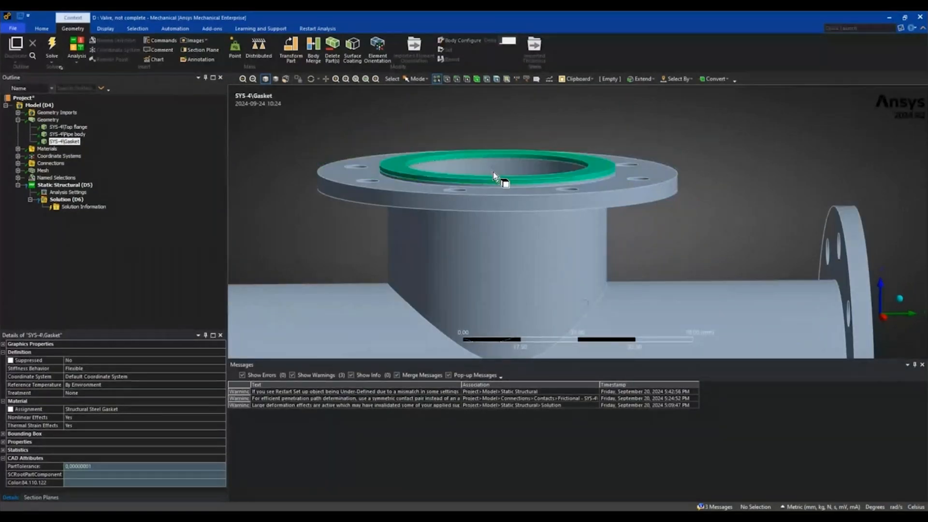
Select Analysis Settings and set Number Of Steps to 3 with end times 1, 2 and 3 s
{"action": "left_click", "coordinate": [43, 148]}
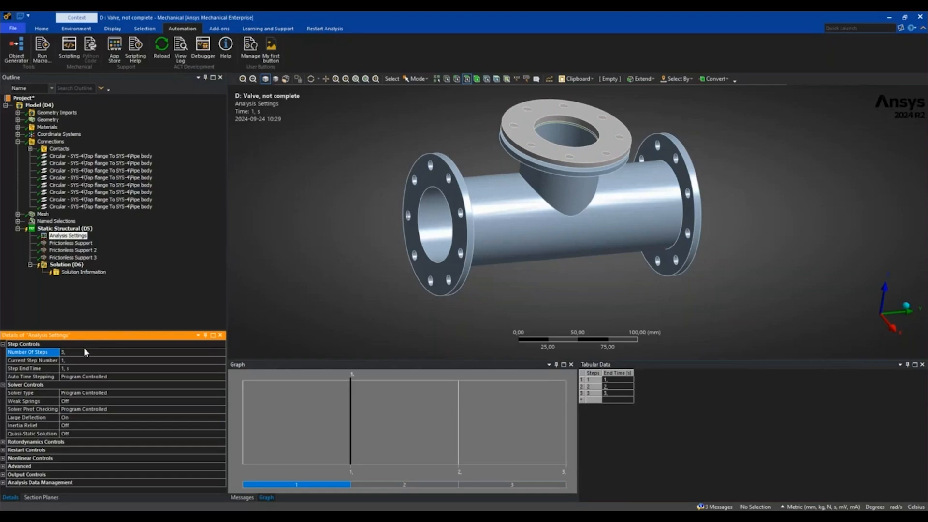
{"action": "mouse_move", "coordinate": [87, 374]}
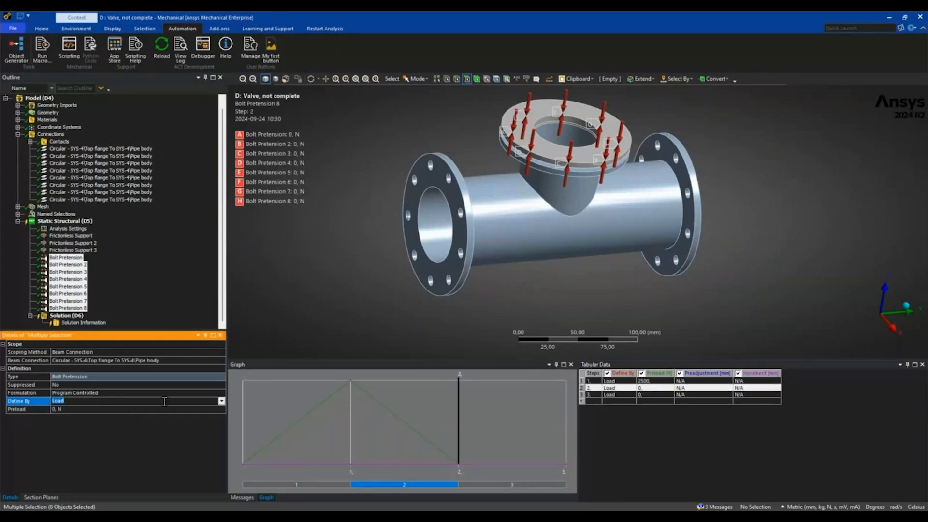
Define Bolt Pretension 1–8 by Load: 2500 N in step 1, 0 N in step 2
{"action": "left_click", "coordinate": [218, 28]}
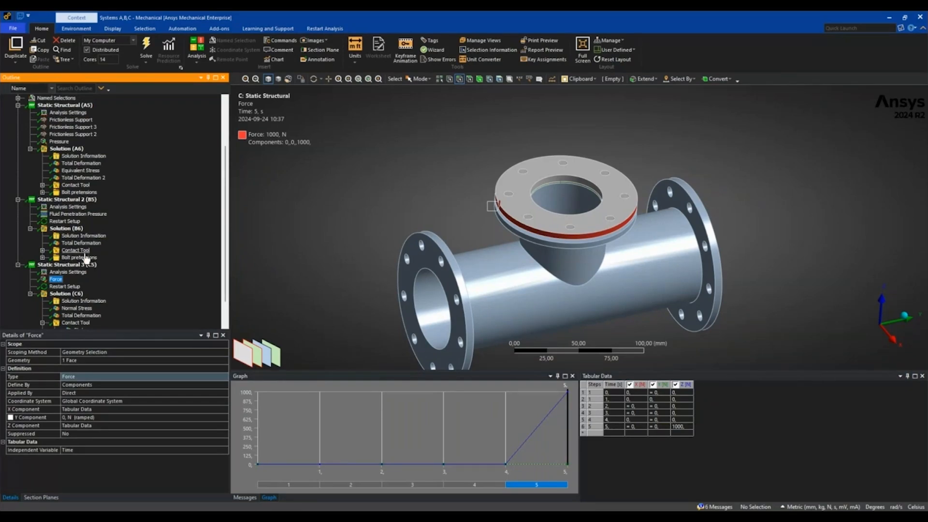
Display the Fluid Pressure result under Solution (B6) > Contact Tool on the gasket
{"action": "left_click", "coordinate": [89, 308]}
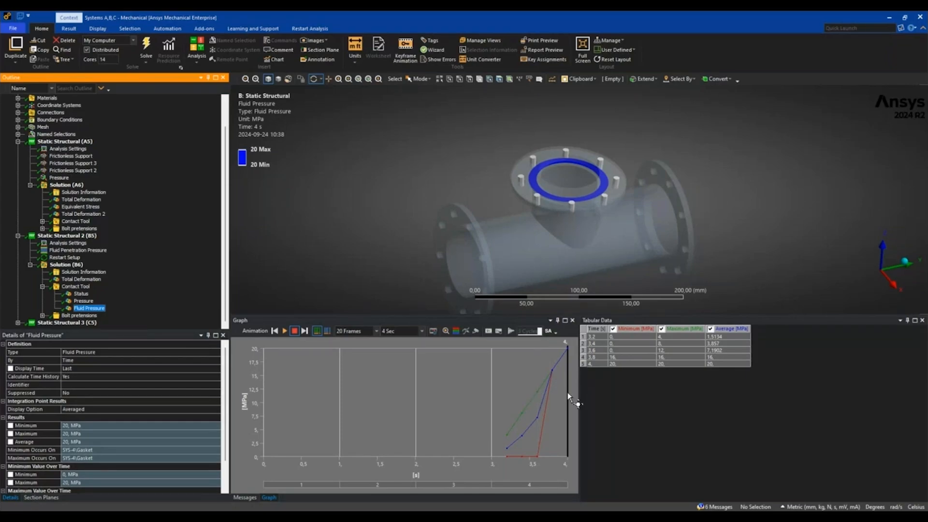